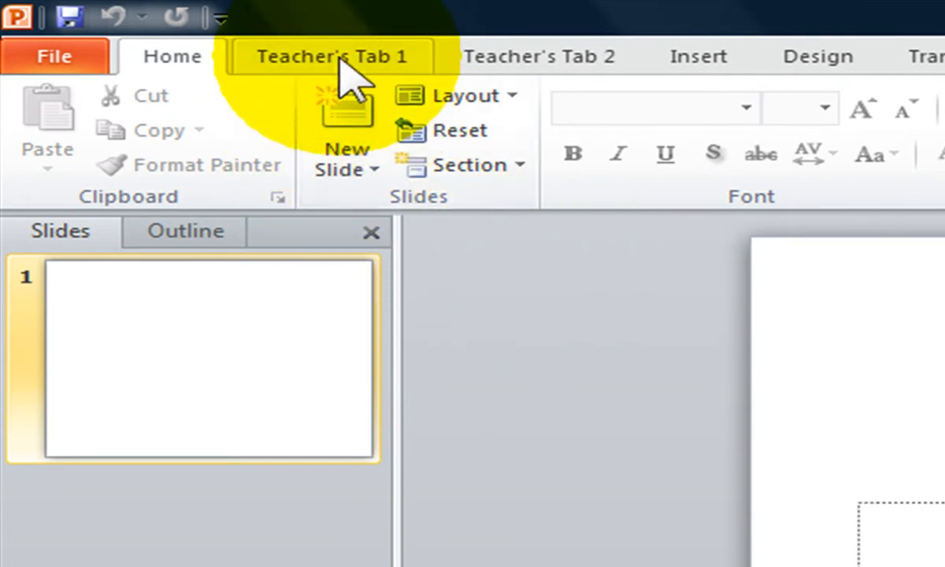
# Browse the commands on Teacher's Tab 1, then view Teacher's Tab 2
pyautogui.click(331, 56)
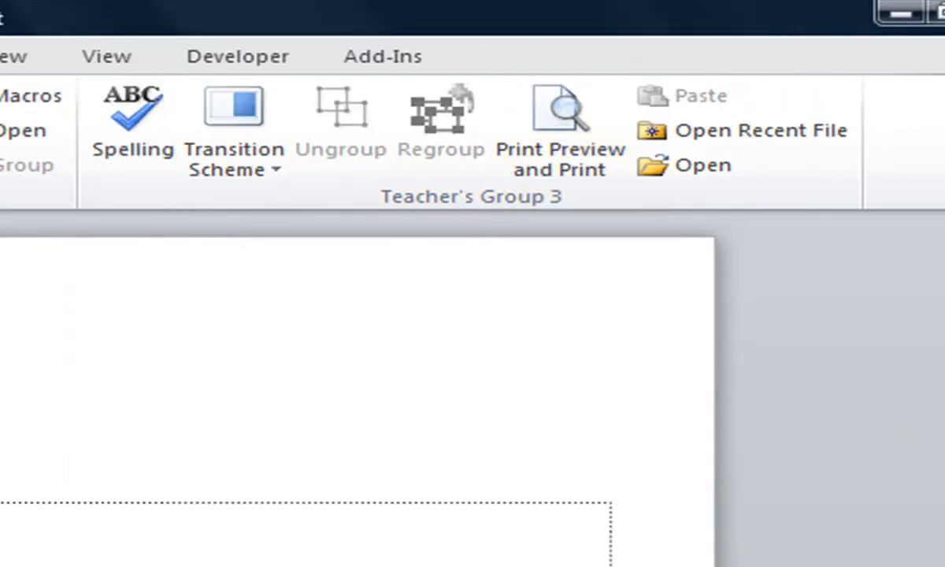
pyautogui.click(510, 51)
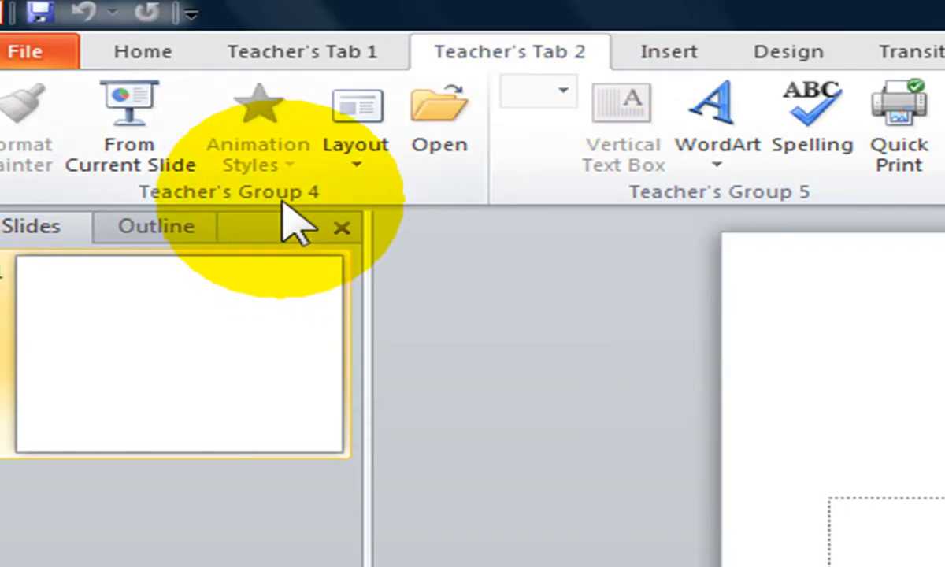
pyautogui.click(305, 51)
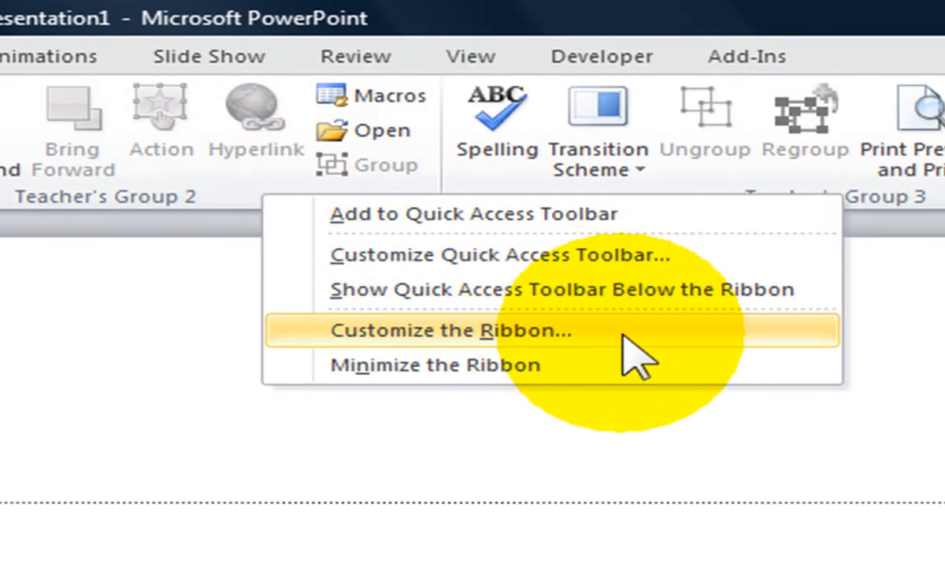
# Open PowerPoint Options on the Customize Ribbon page from the ribbon's right-click menu
pyautogui.click(449, 330)
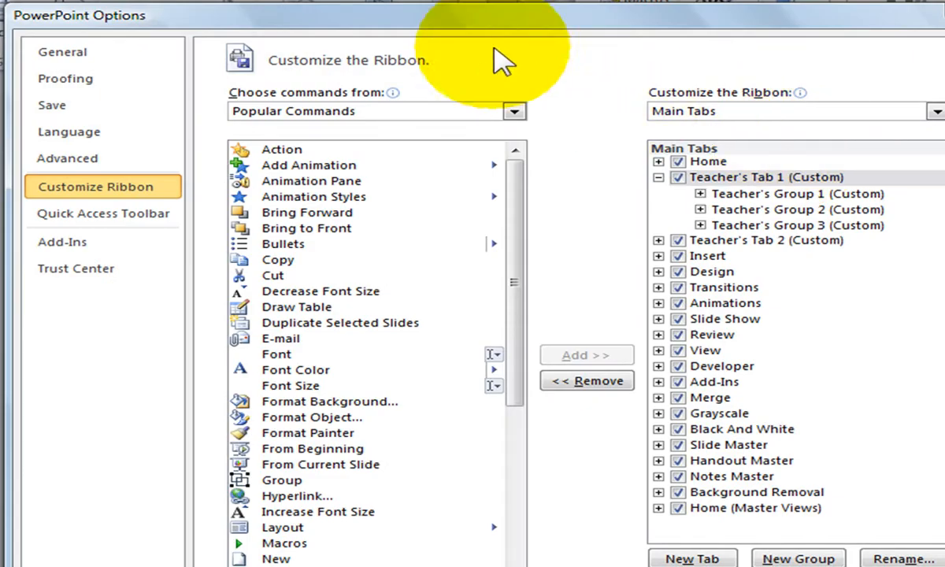
pyautogui.moveTo(138, 35)
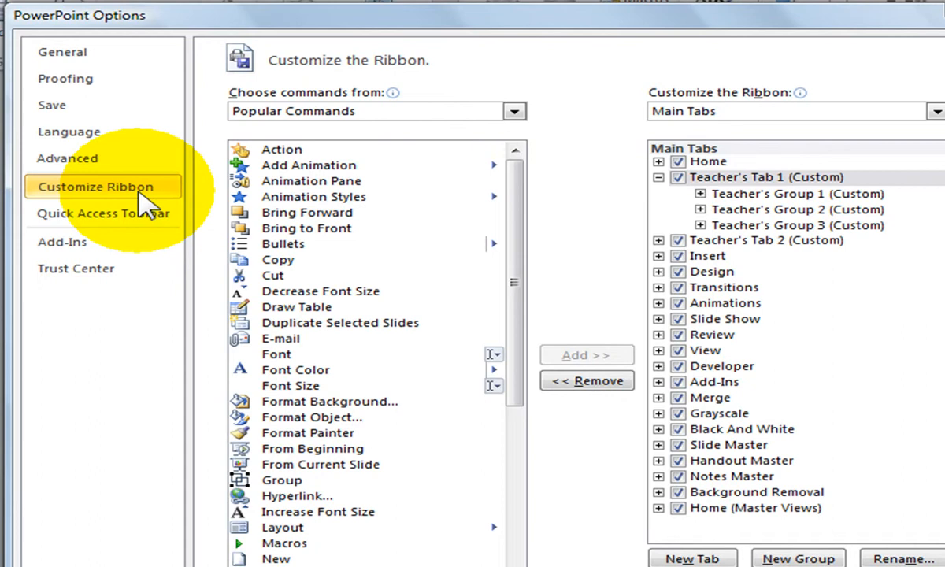
pyautogui.moveTo(394, 102)
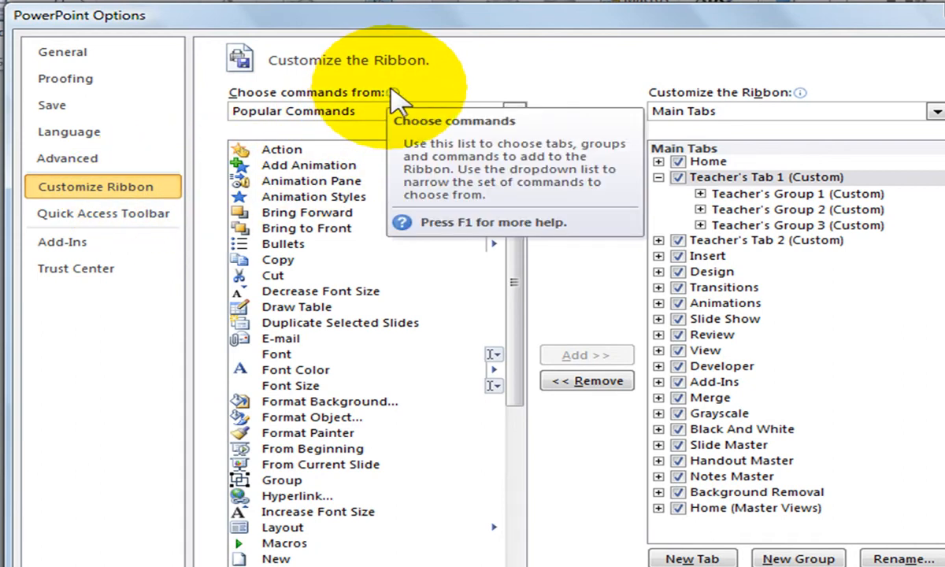
pyautogui.moveTo(417, 283)
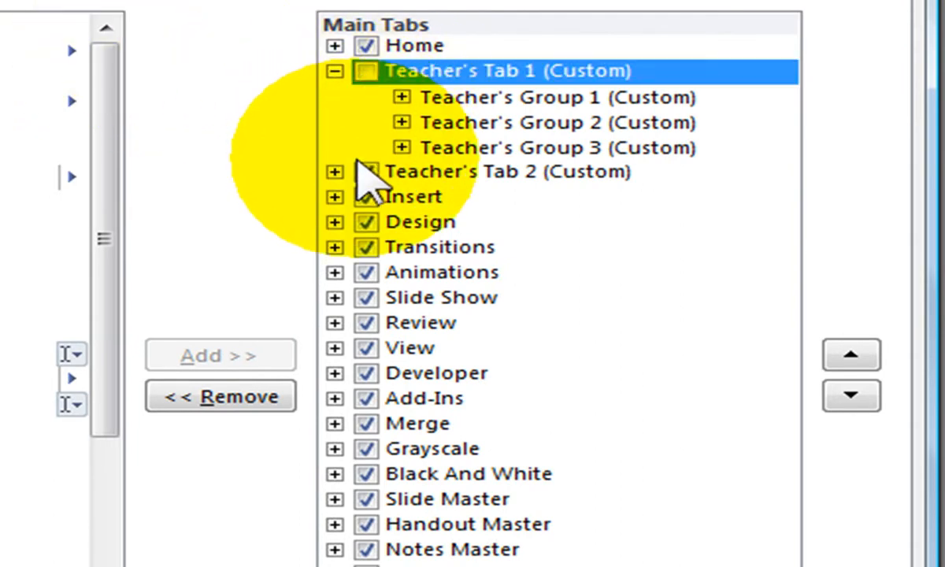
# Uncheck Teacher's Tab 2 and the other listed tabs under Main Tabs, and apply with OK
pyautogui.click(425, 221)
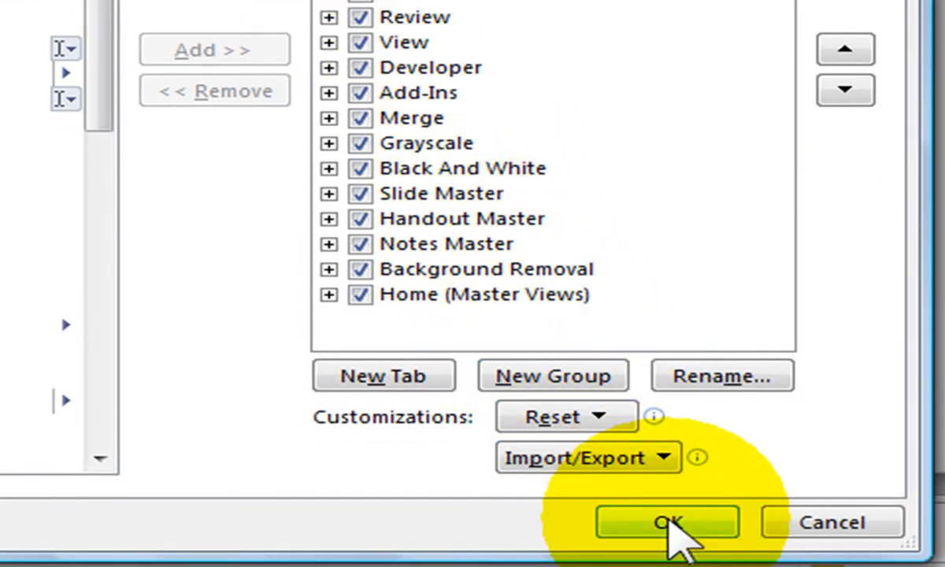
pyautogui.click(666, 522)
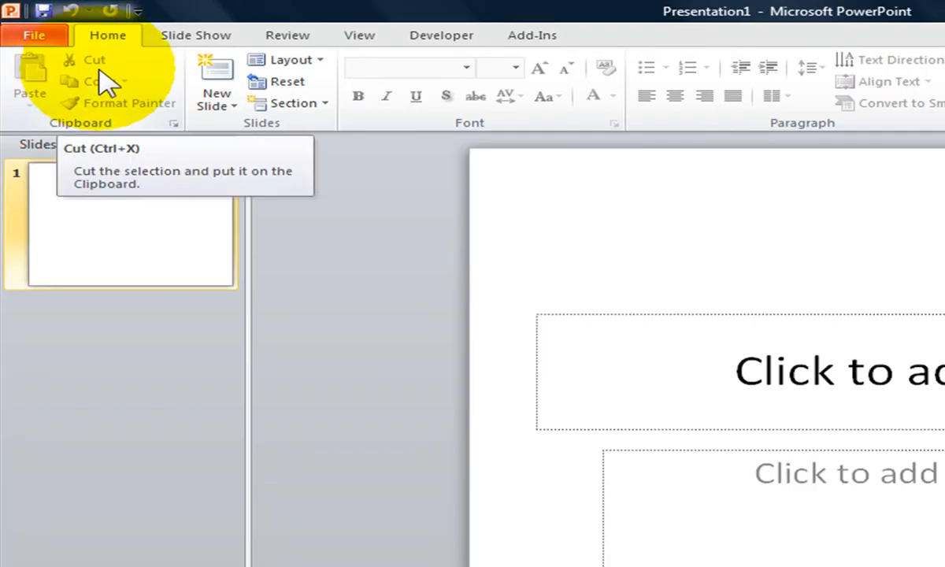
pyautogui.moveTo(587, 106)
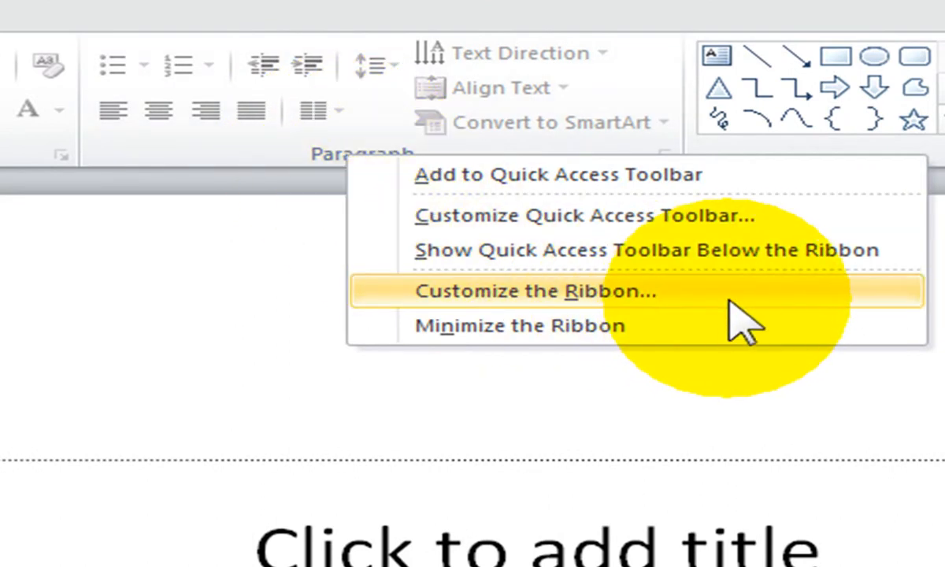
# Open the Customize Ribbon options again from the ribbon's right-click menu
pyautogui.click(537, 291)
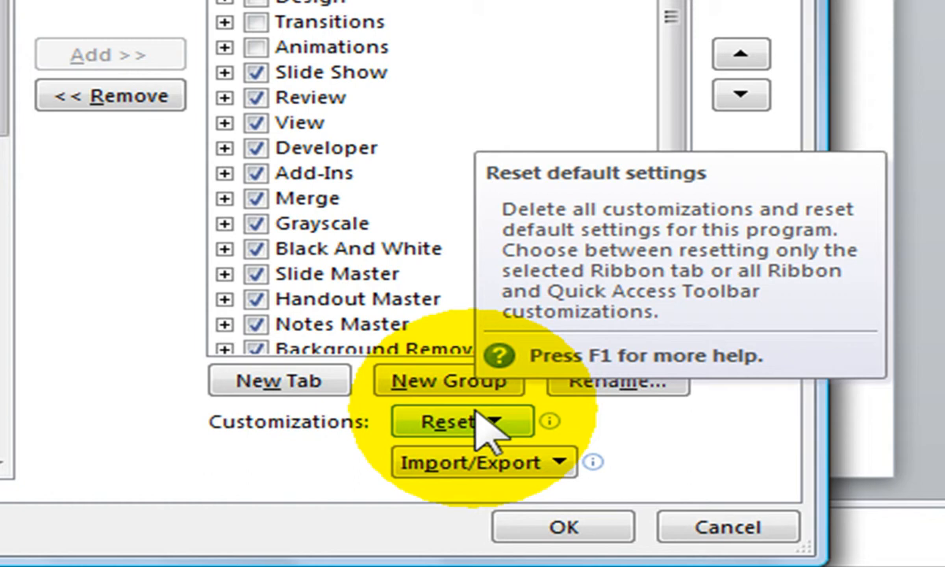
pyautogui.click(460, 420)
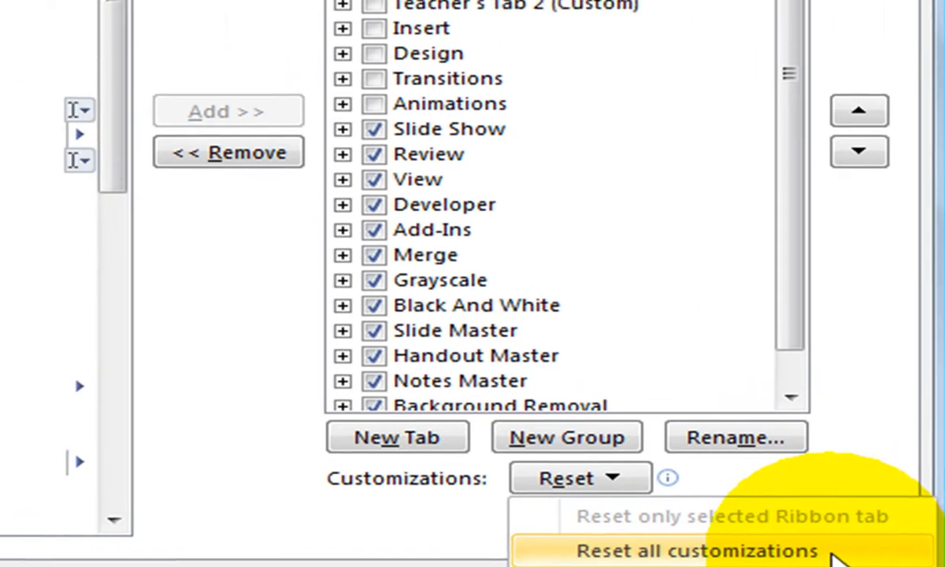
pyautogui.click(703, 551)
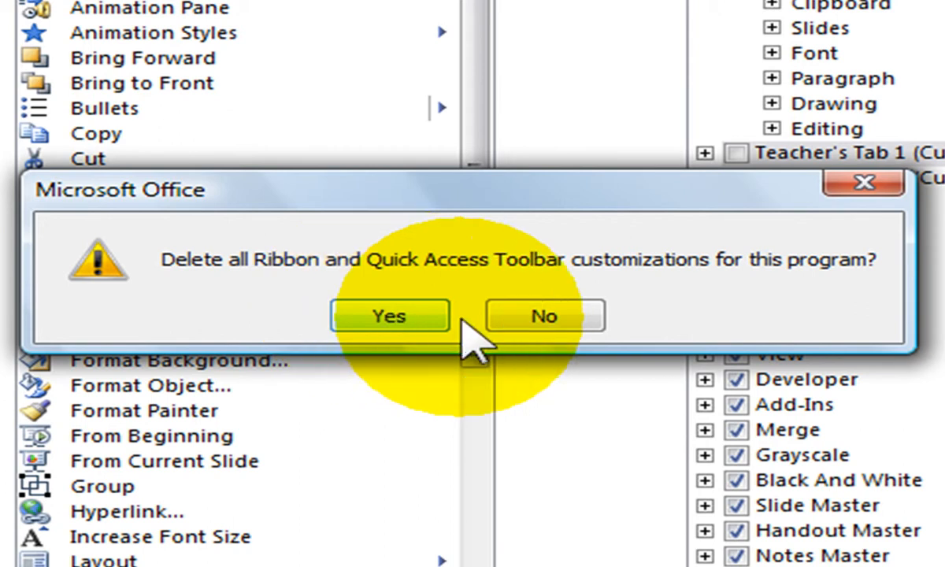
pyautogui.click(389, 315)
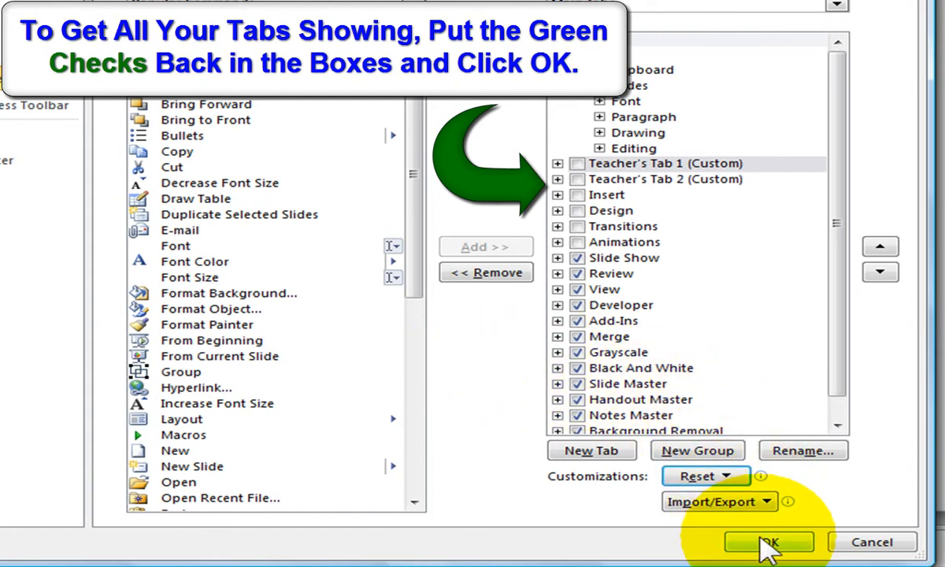
# Confirm PowerPoint Options with OK, keeping the current tab selections
pyautogui.click(768, 542)
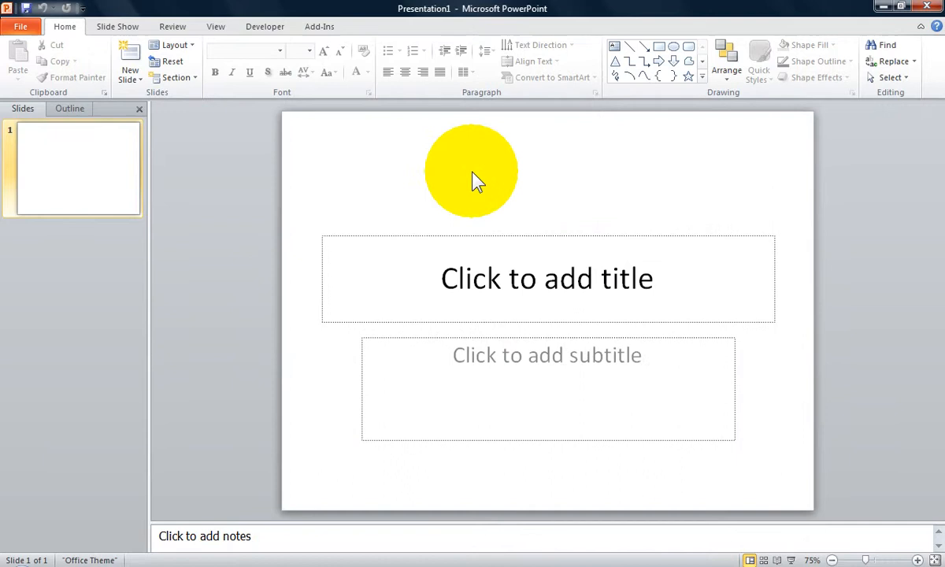